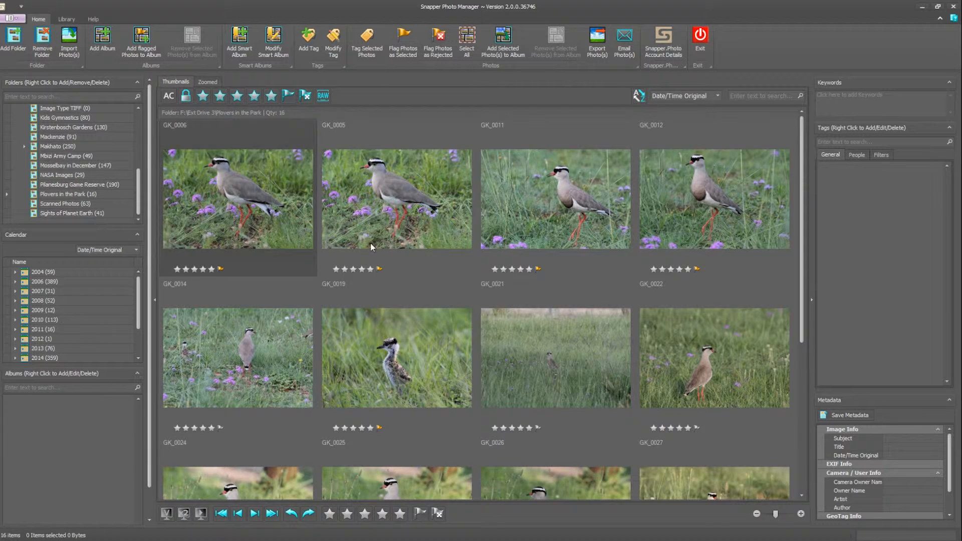
# - Browse the folder, select GK_0030, and filter to flagged photos, leaving 13 of 16
pyautogui.scroll(-3)
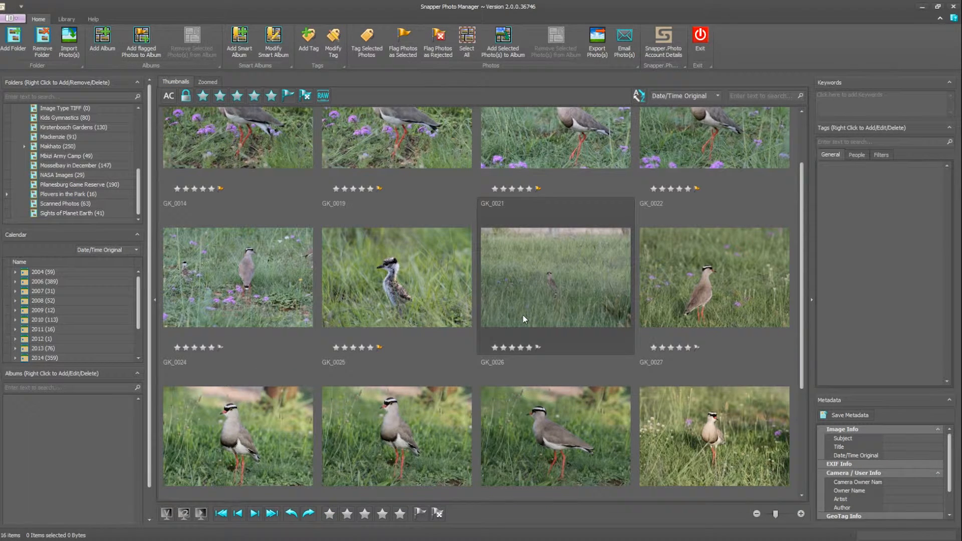
pyautogui.scroll(-3)
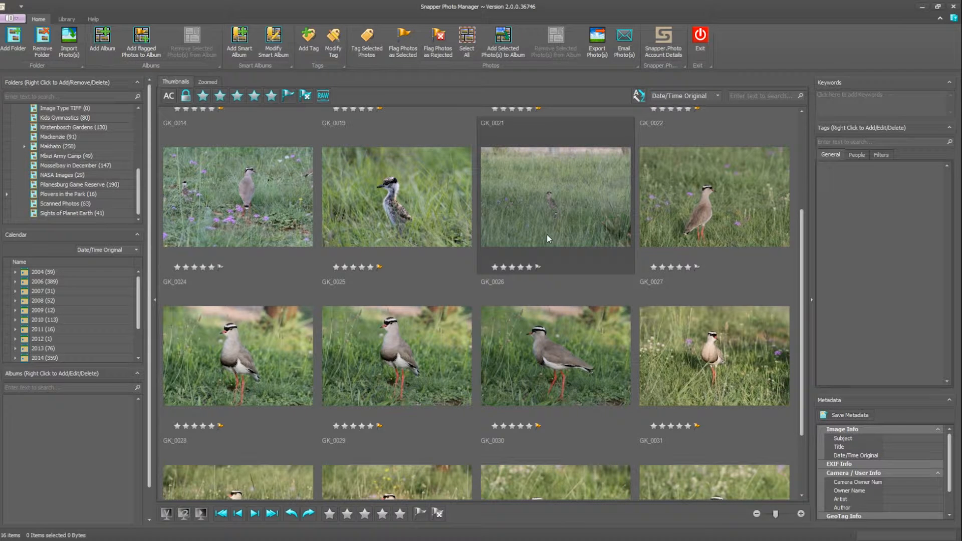
pyautogui.click(554, 356)
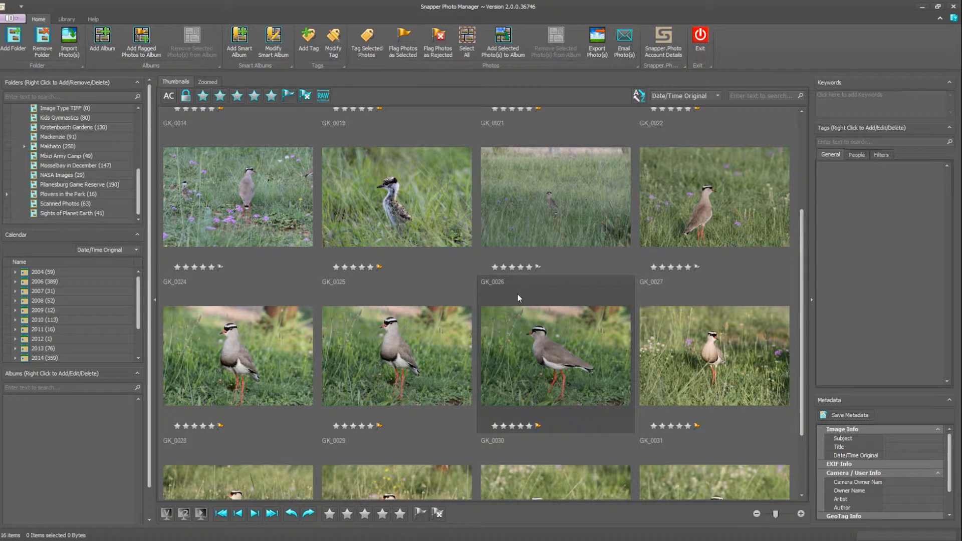
pyautogui.scroll(-3)
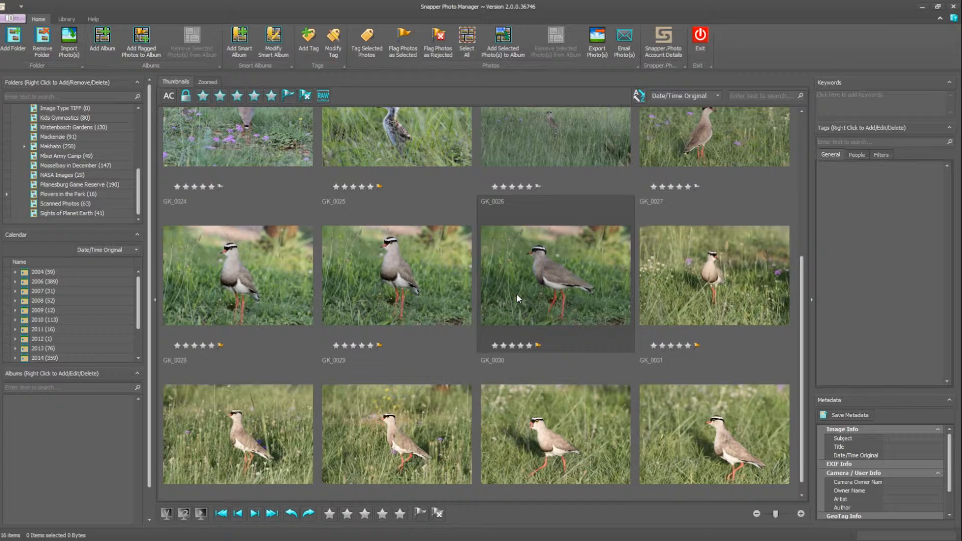
pyautogui.scroll(-3)
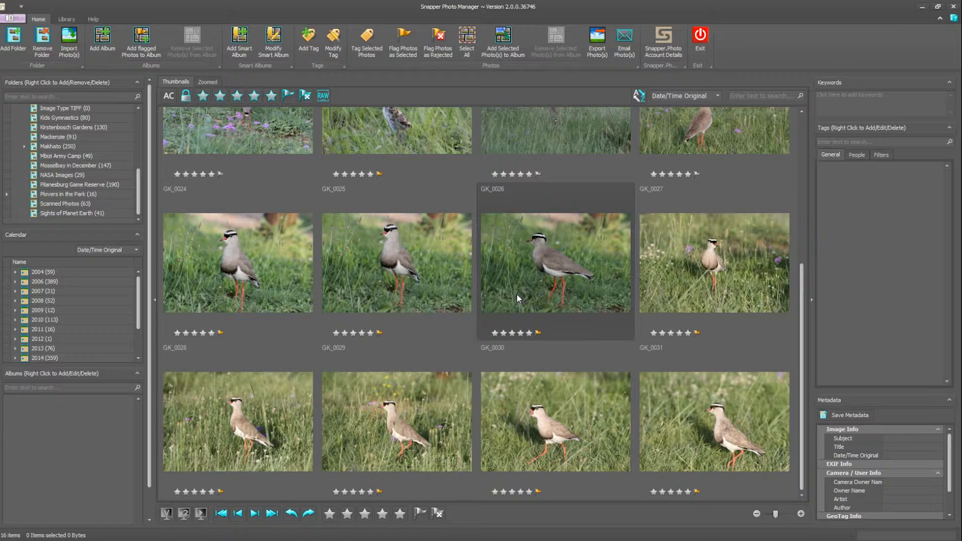
pyautogui.moveTo(508, 299)
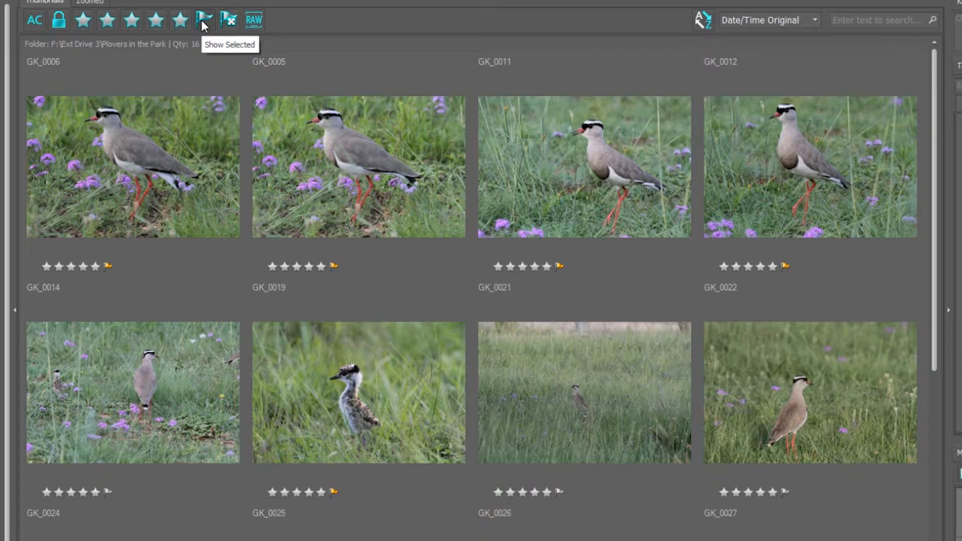
pyautogui.click(204, 19)
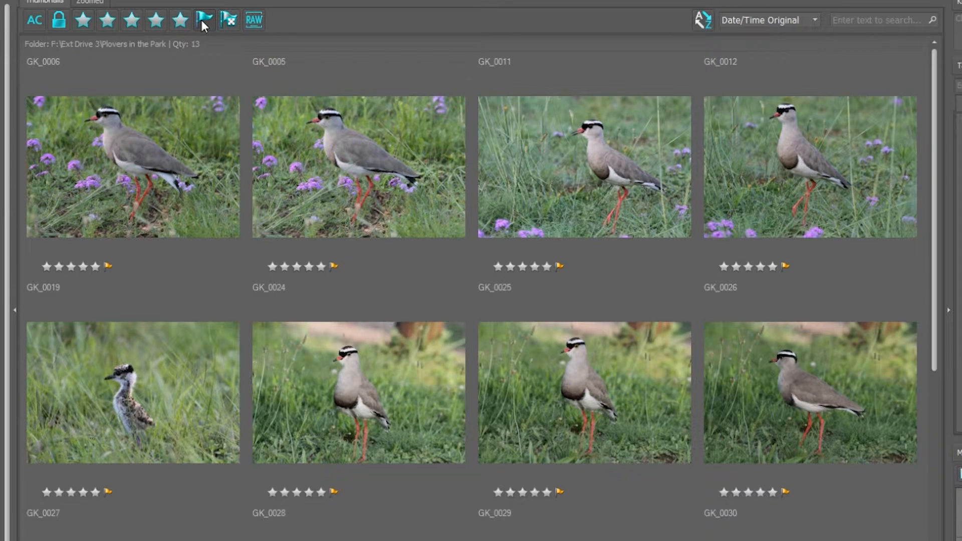
pyautogui.click(358, 167)
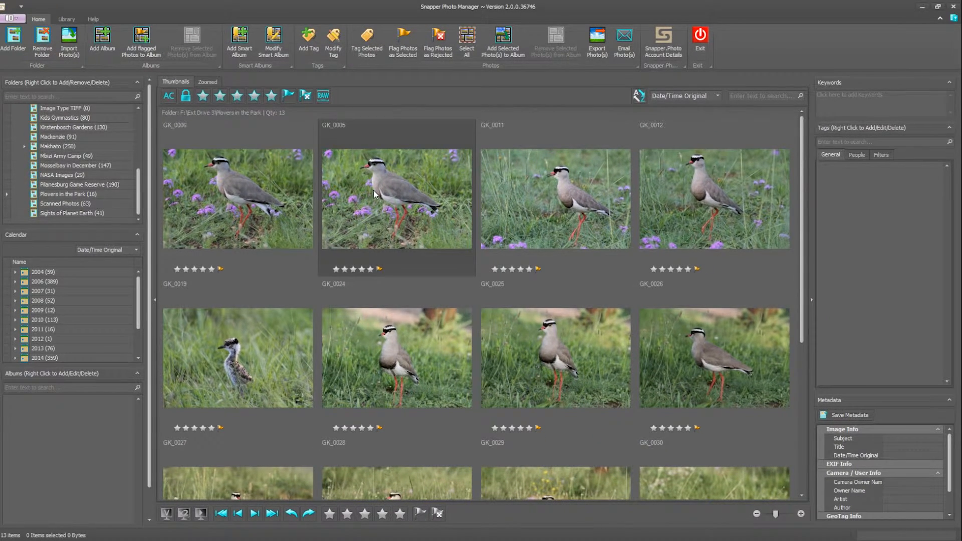
# - Open flagged photo GK_0006 full-size in the Zoomed tab with its metadata
pyautogui.click(238, 198)
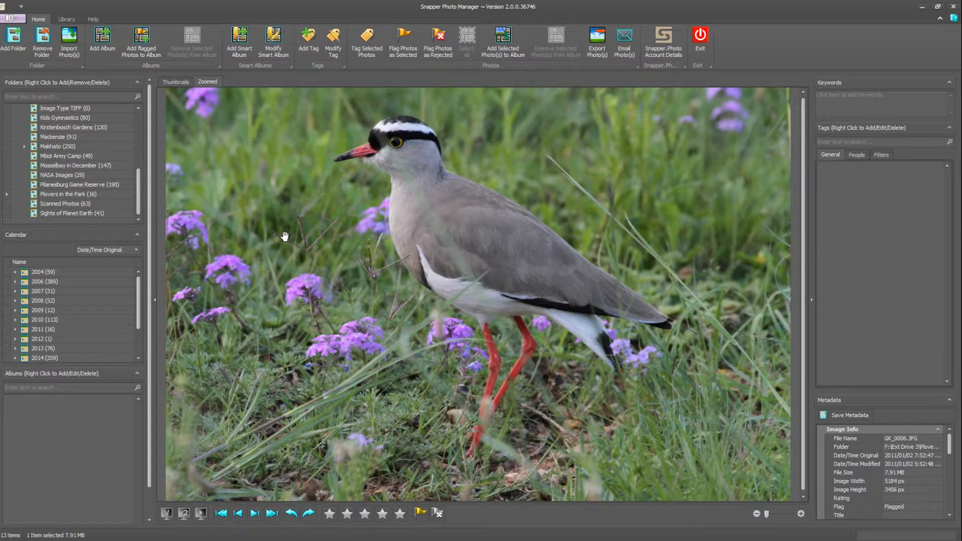
pyautogui.moveTo(542, 257)
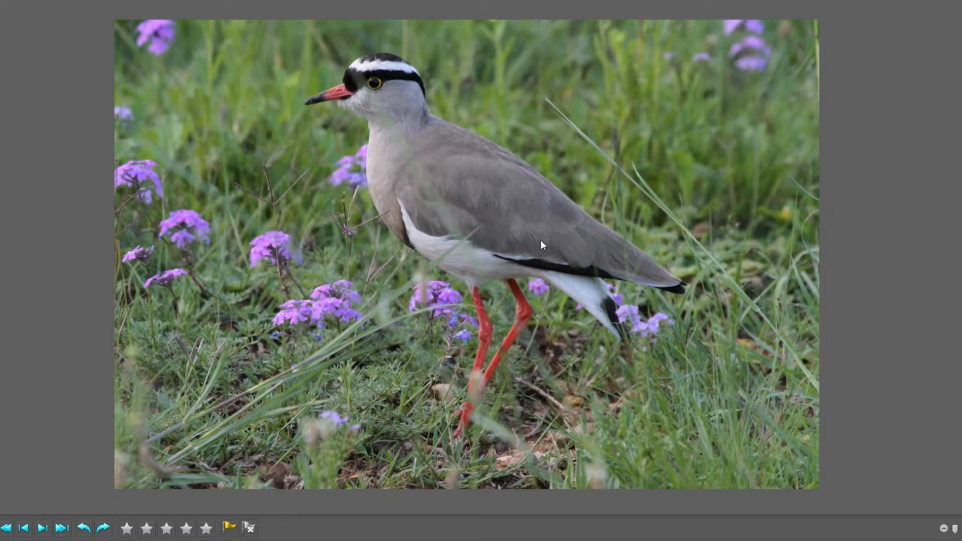
pyautogui.click(127, 528)
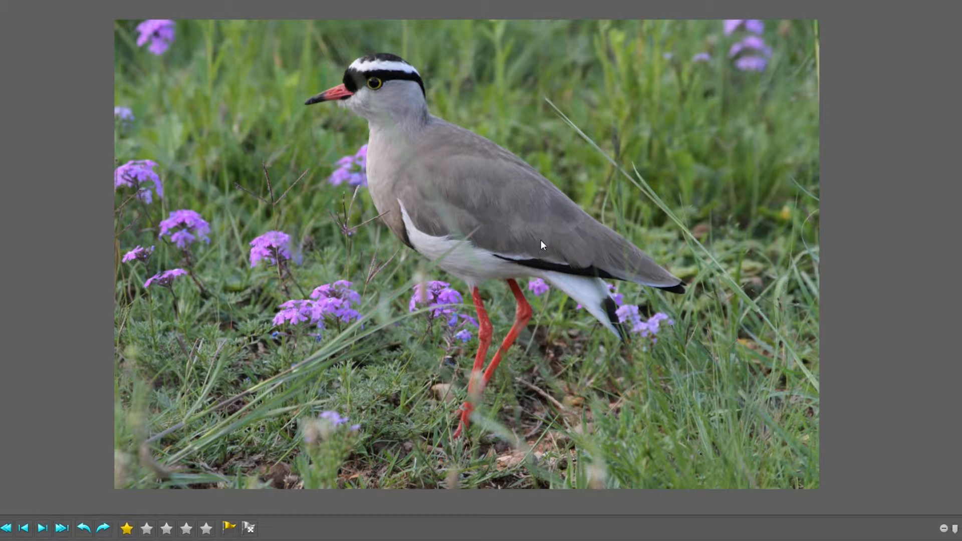
pyautogui.moveTo(159, 503)
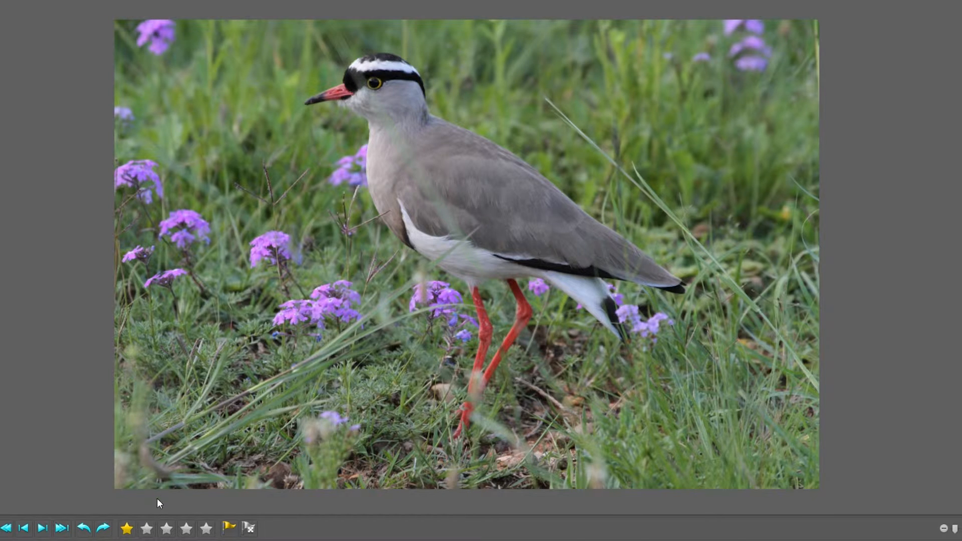
pyautogui.click(126, 528)
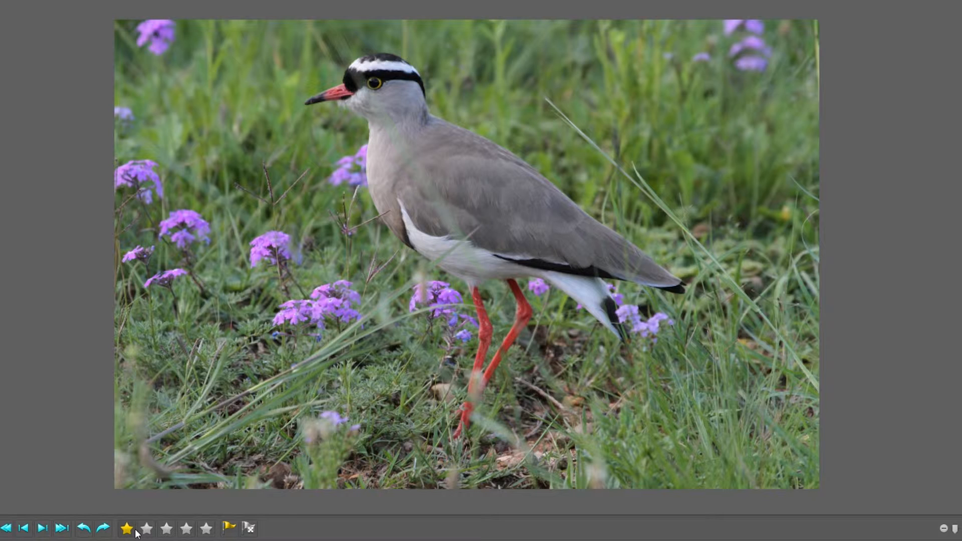
pyautogui.click(147, 528)
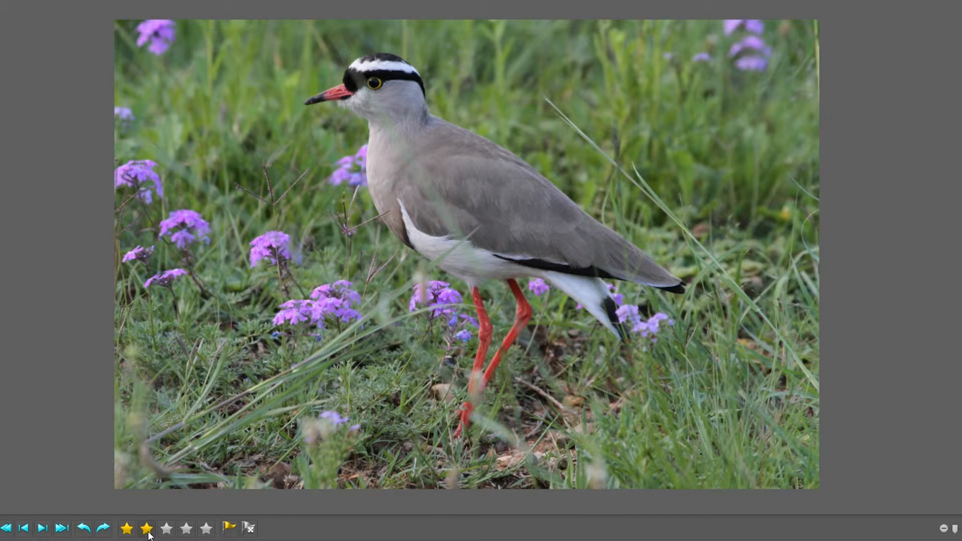
pyautogui.click(129, 529)
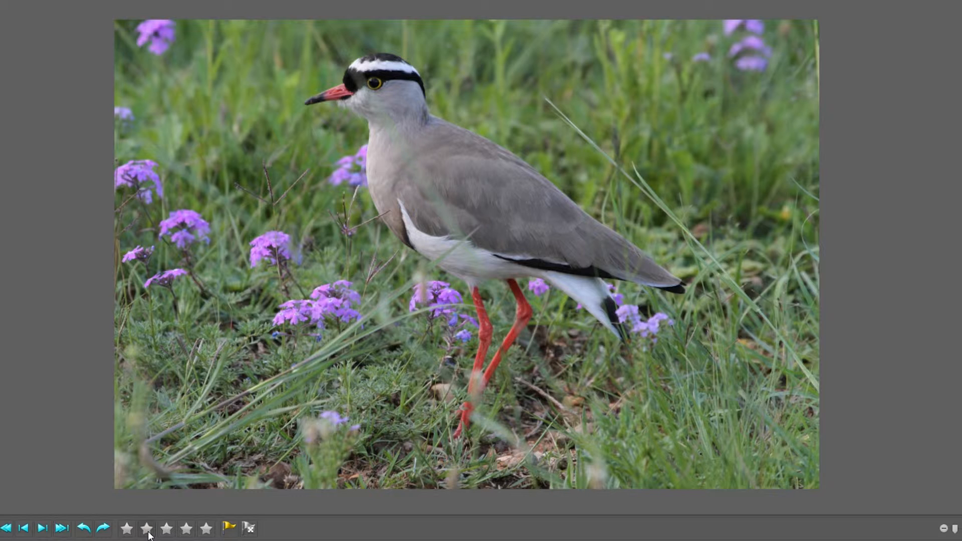
pyautogui.moveTo(314, 404)
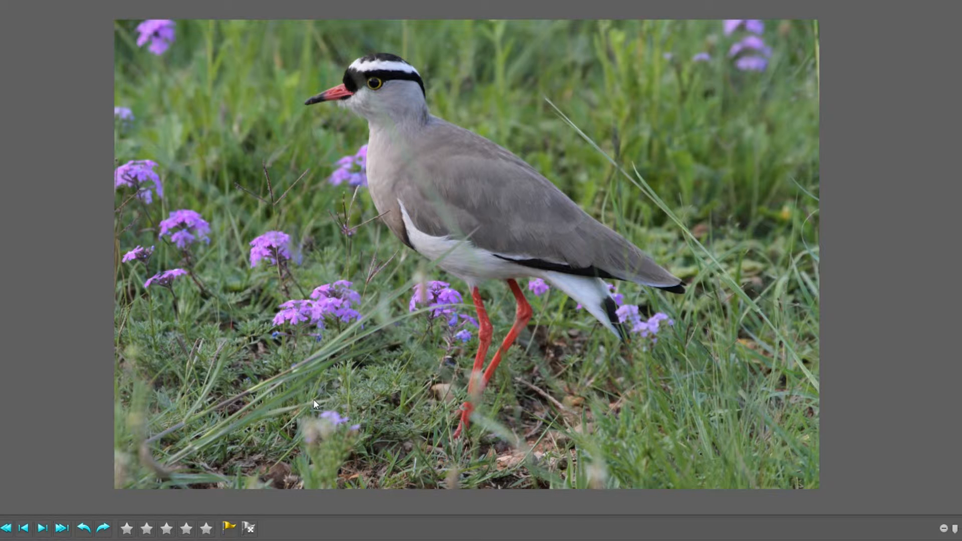
# - In full-screen view, star-rate the purple-flowers, chick, standing, tall-grass and walking plover photos
pyautogui.click(186, 528)
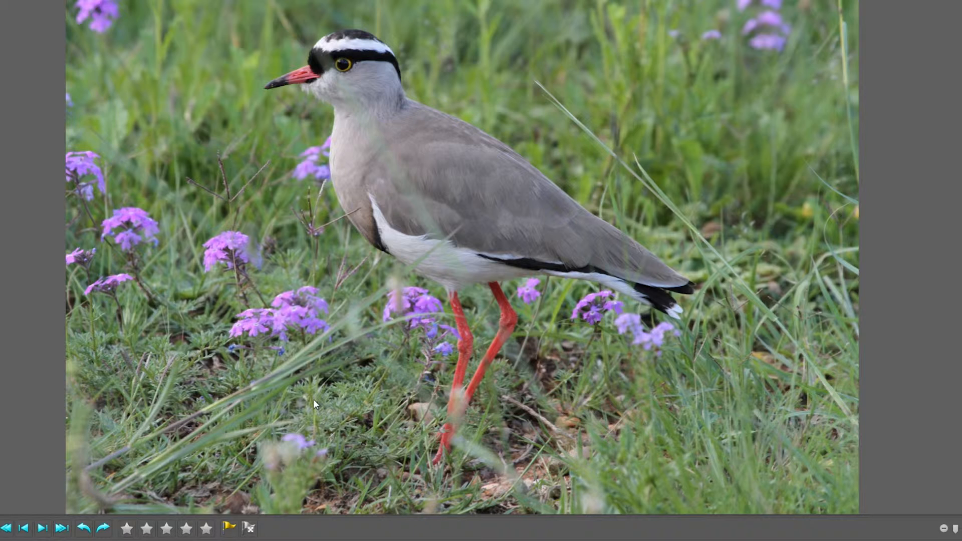
pyautogui.click(187, 528)
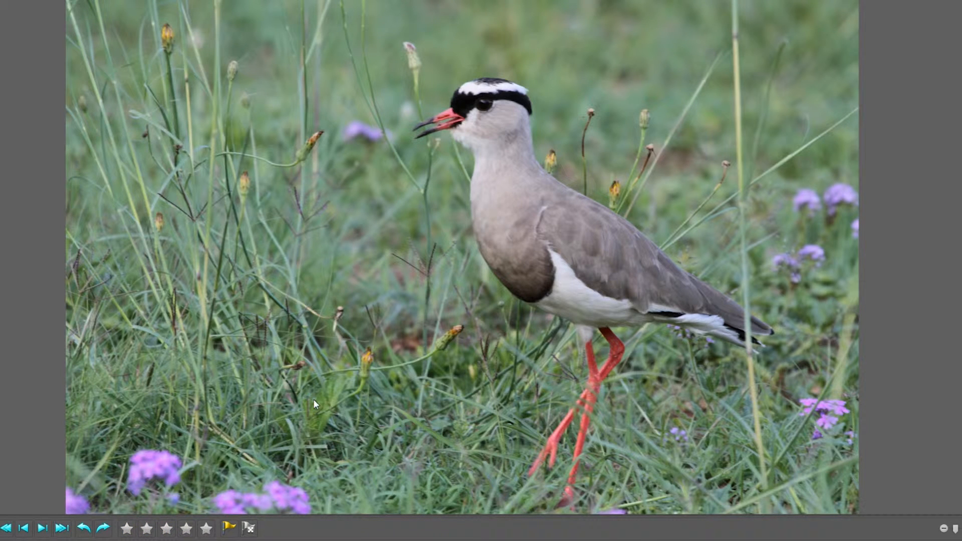
pyautogui.click(128, 528)
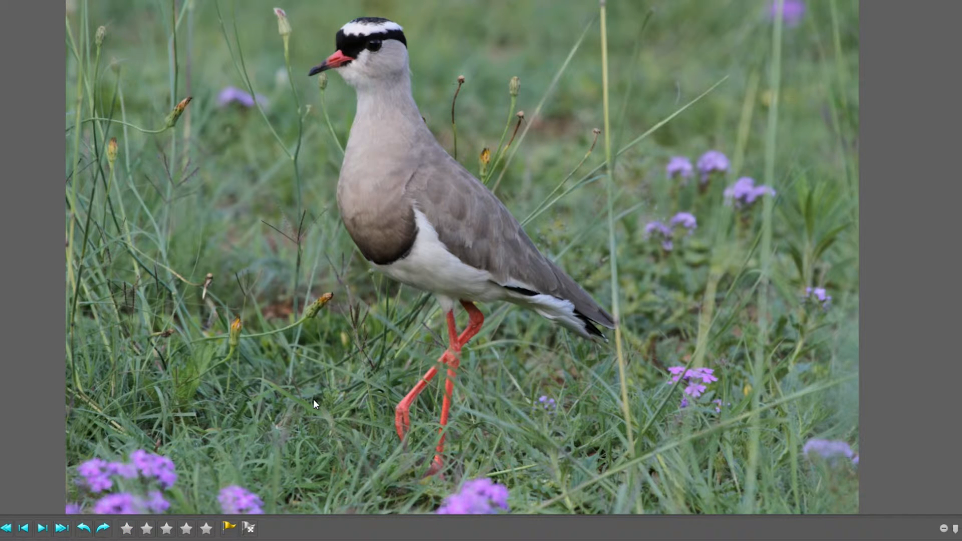
pyautogui.click(166, 528)
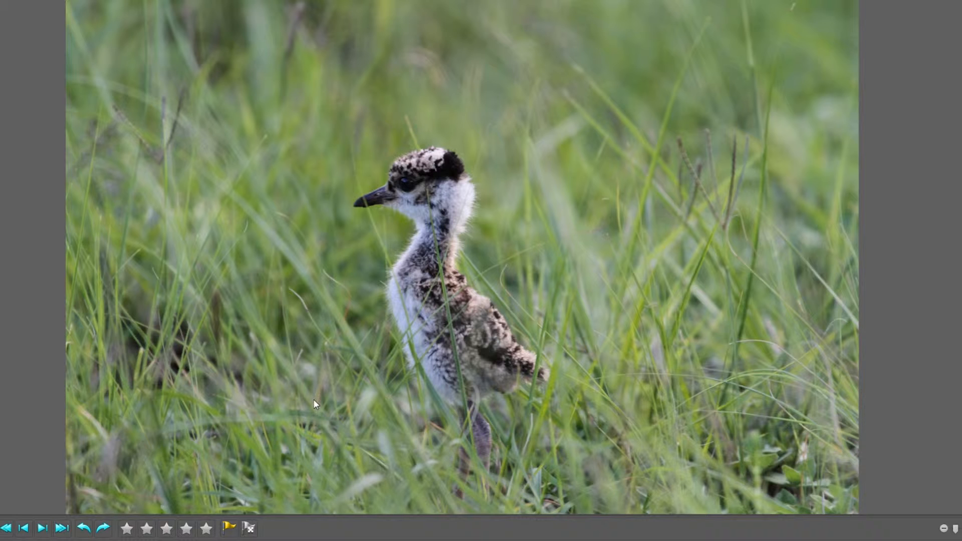
pyautogui.click(204, 528)
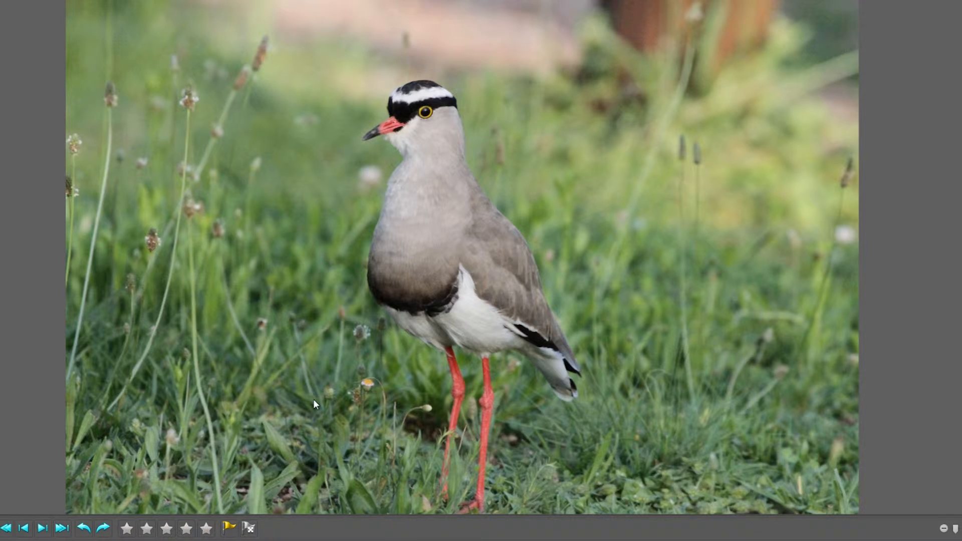
pyautogui.click(206, 528)
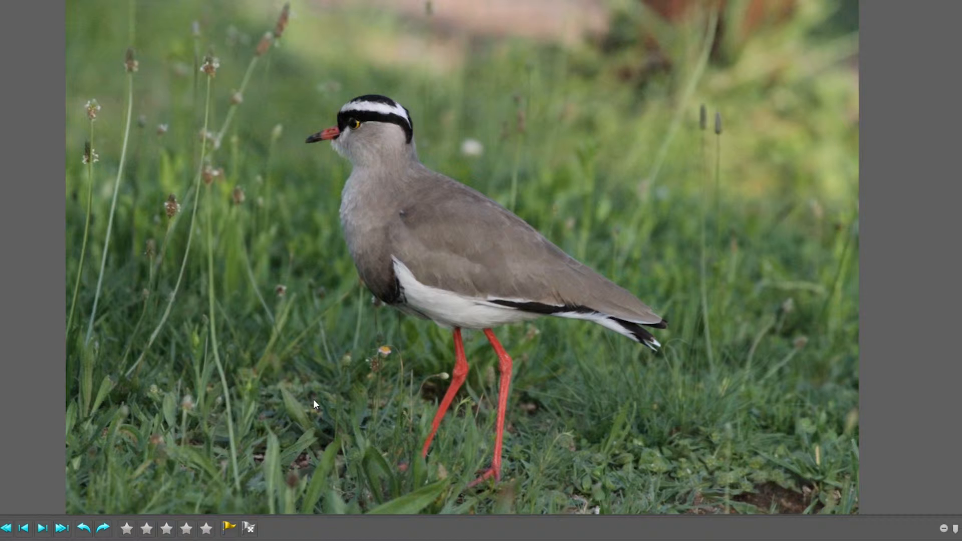
pyautogui.click(129, 528)
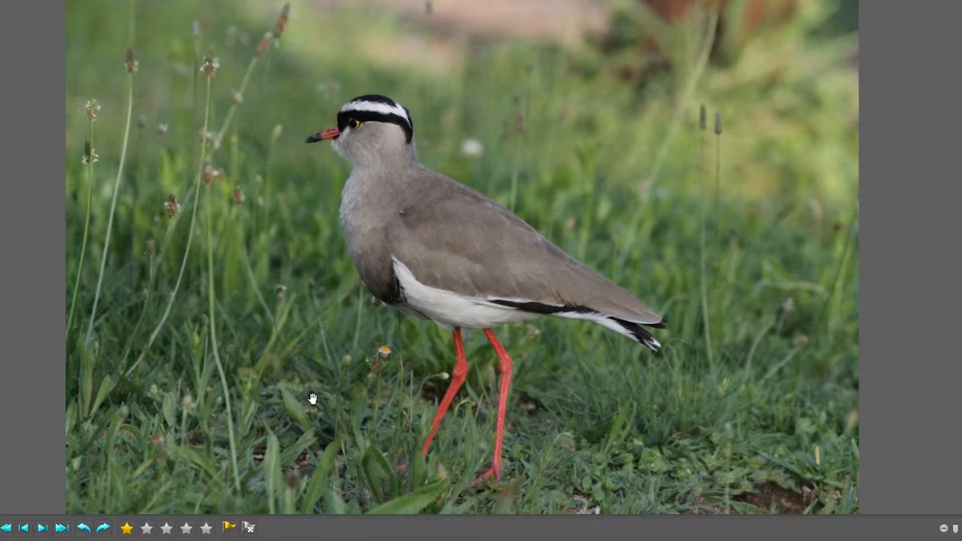
pyautogui.click(45, 527)
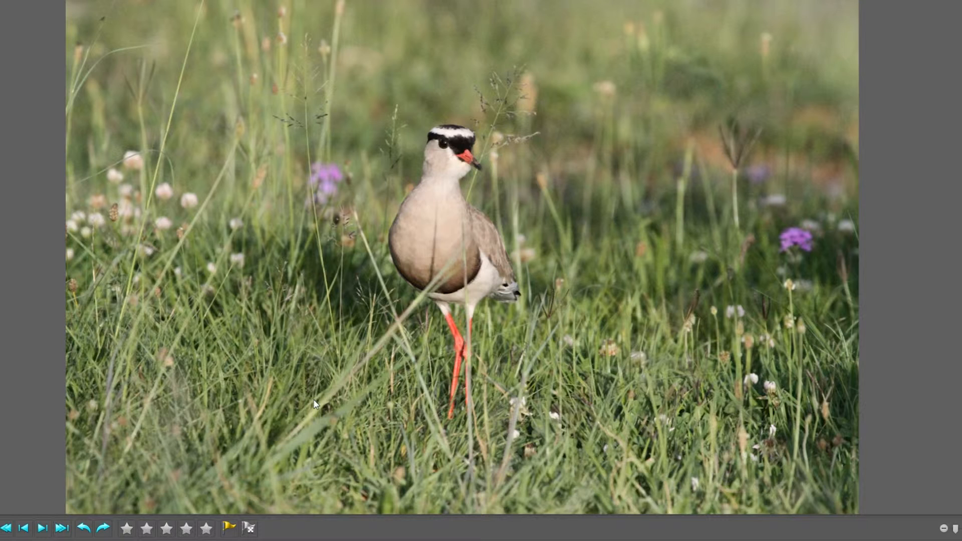
pyautogui.click(47, 528)
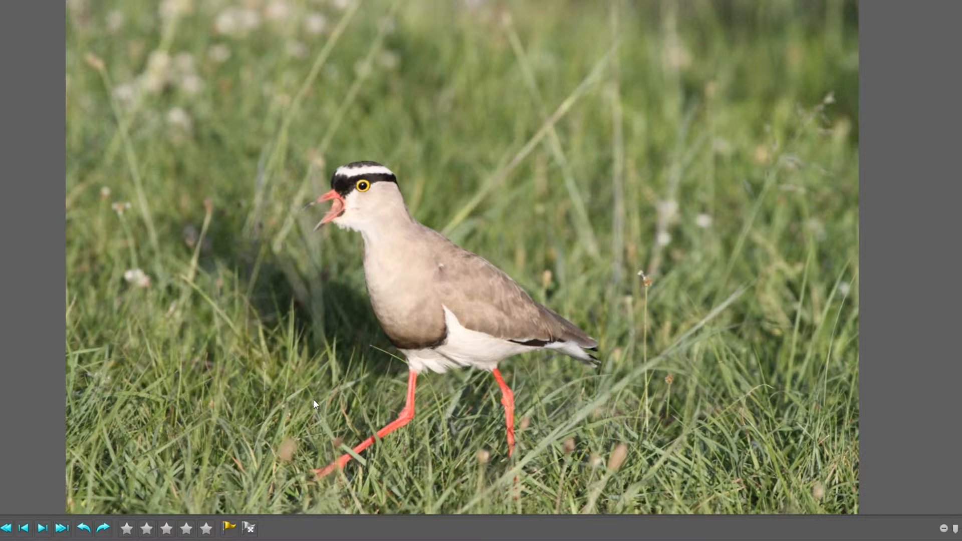
pyautogui.click(167, 529)
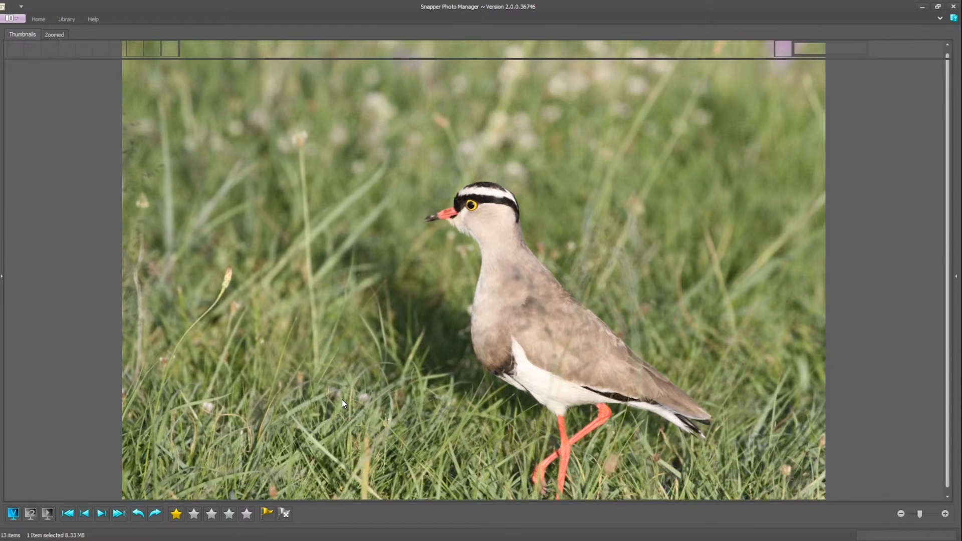
# - Switch to Thumbnails view and bring back the folder and metadata panels
pyautogui.click(22, 33)
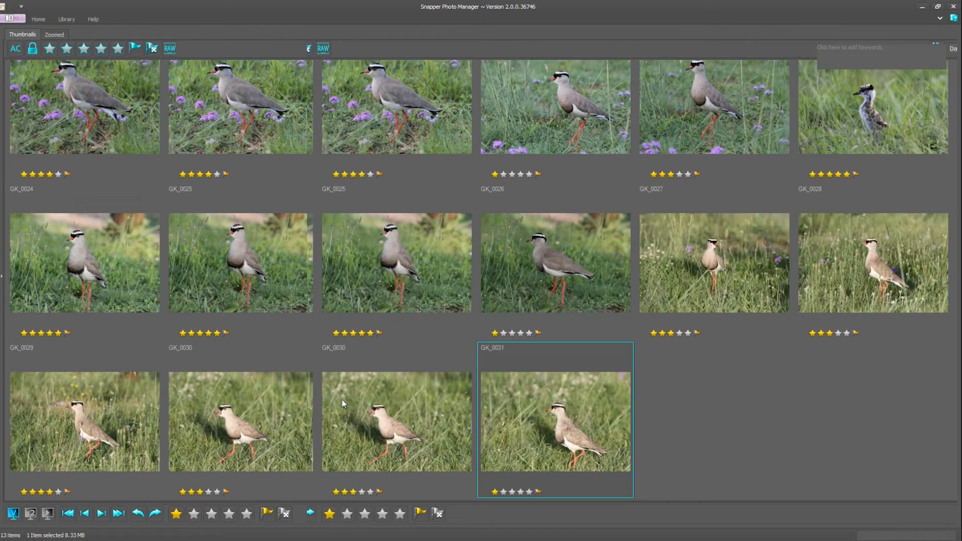
pyautogui.click(38, 19)
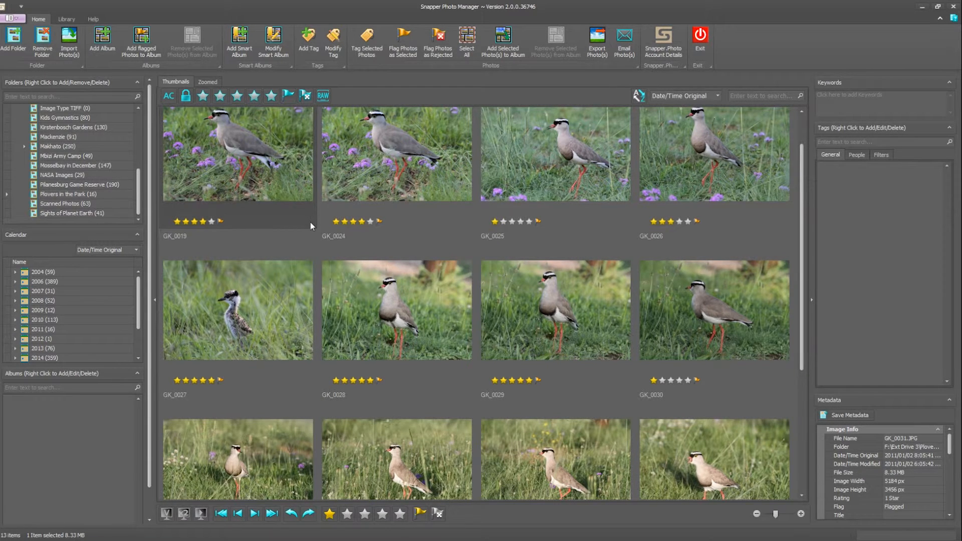
pyautogui.moveTo(315, 161)
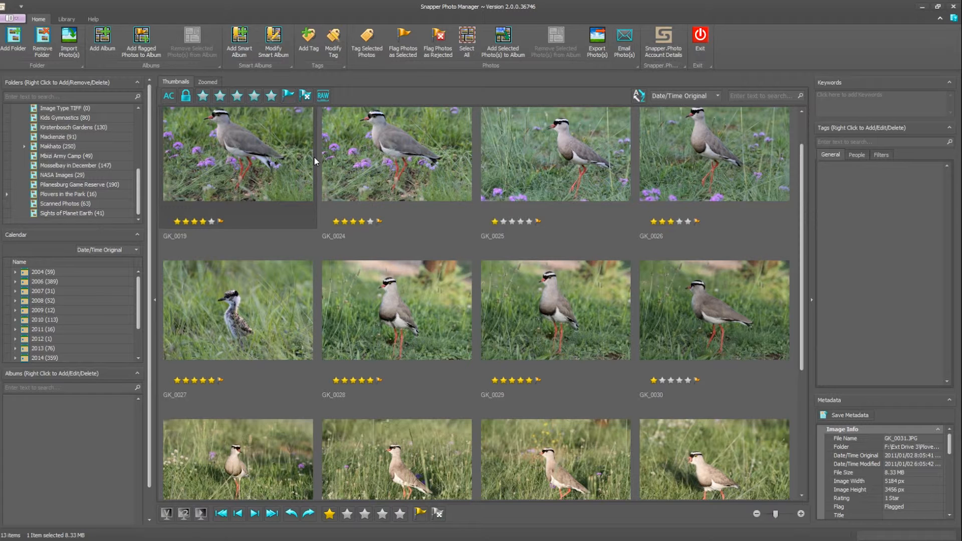
pyautogui.moveTo(272, 95)
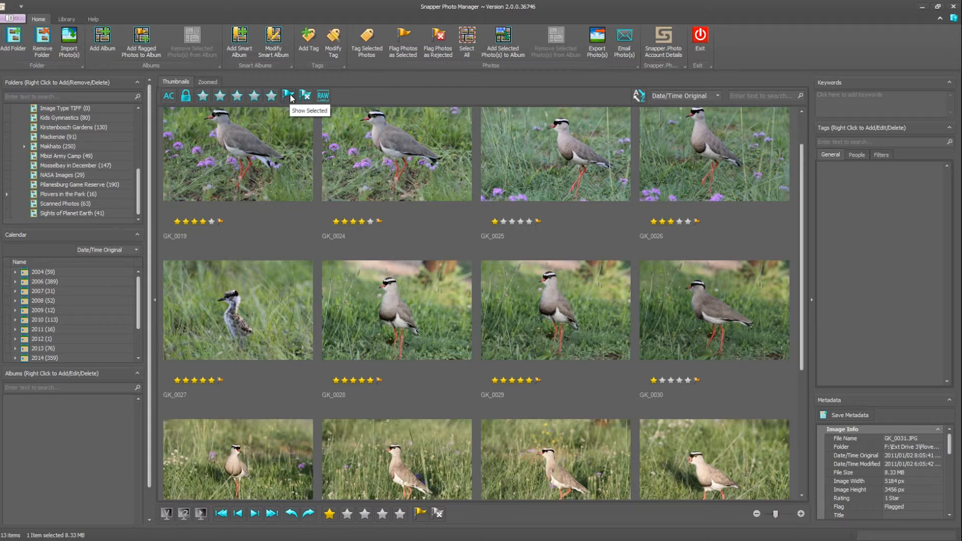
pyautogui.moveTo(270, 100)
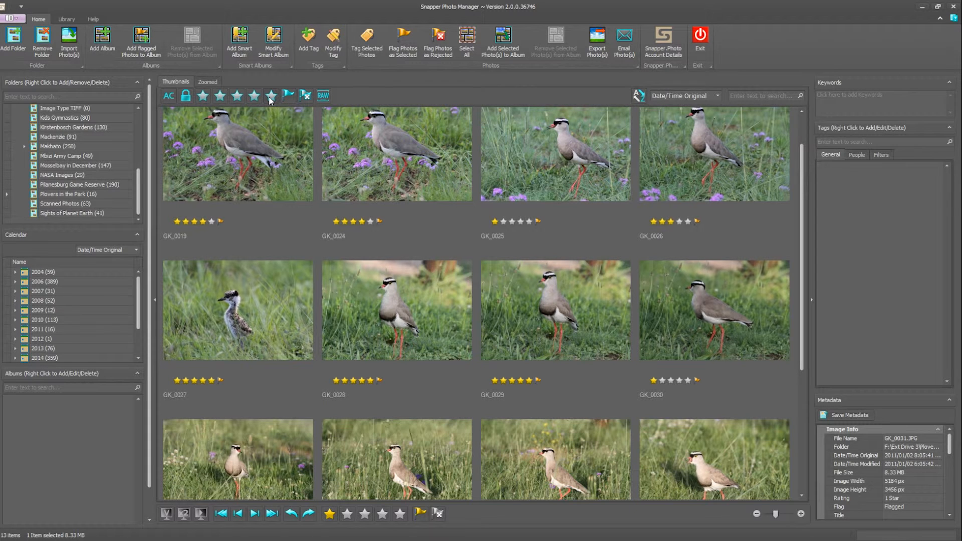
pyautogui.moveTo(271, 96)
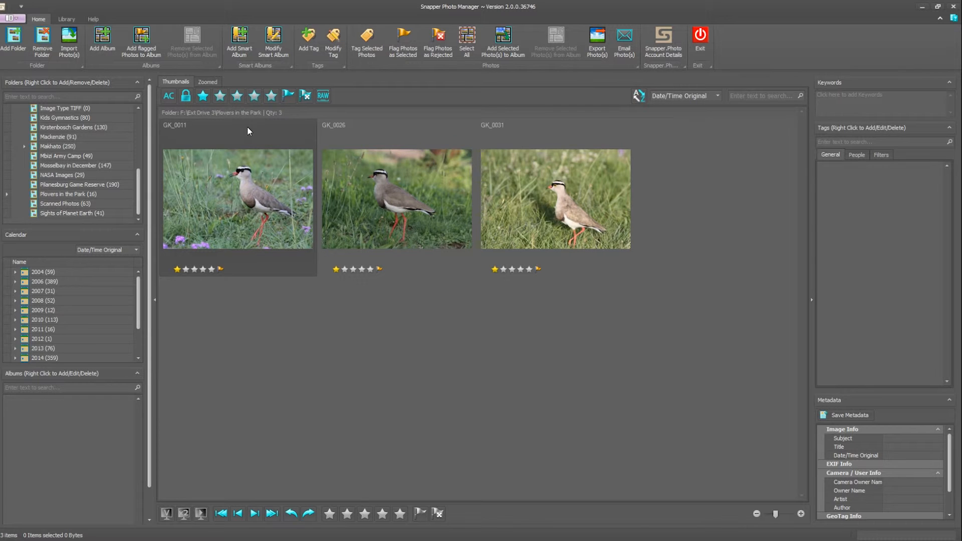
pyautogui.moveTo(203, 95)
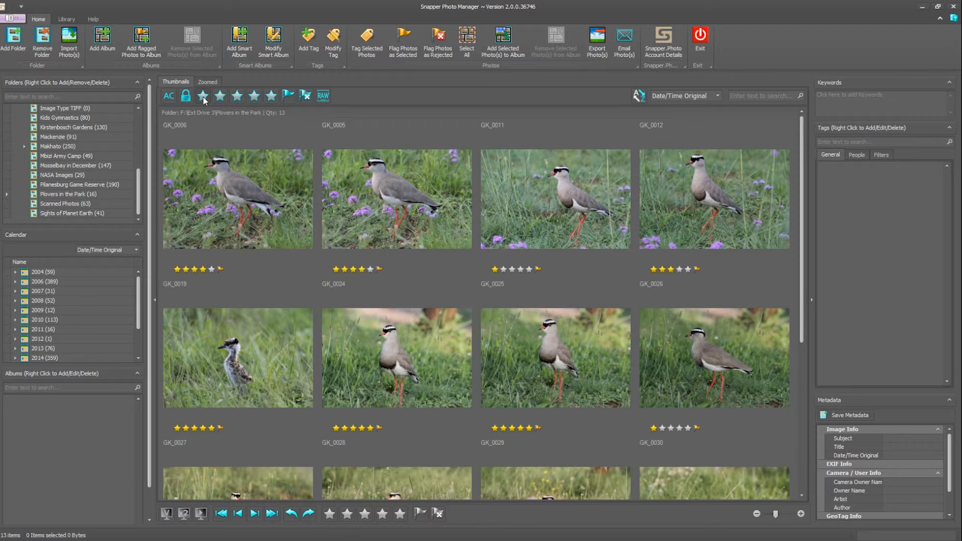
# - Filter to five-star photos, leaving GK_0019, GK_0024 and GK_0025
pyautogui.scroll(-3)
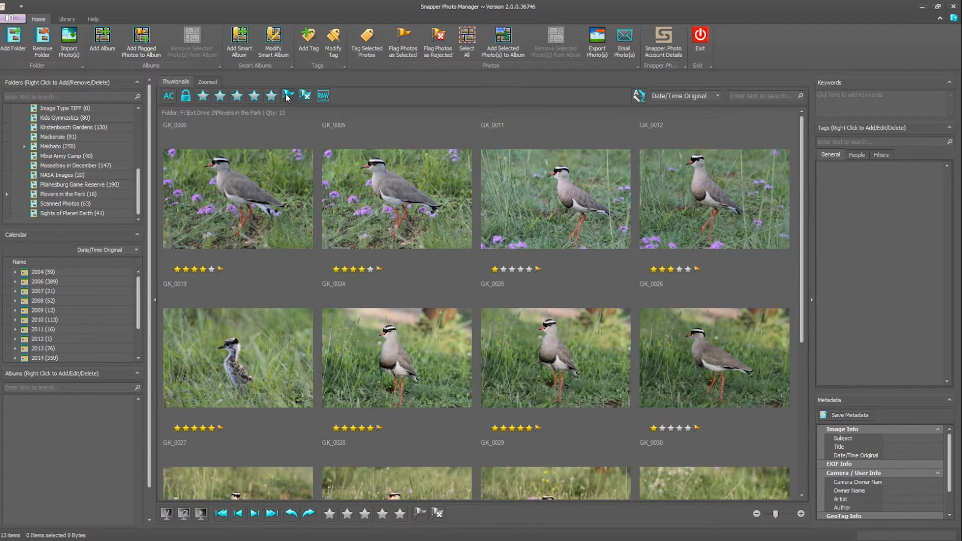
pyautogui.moveTo(287, 96)
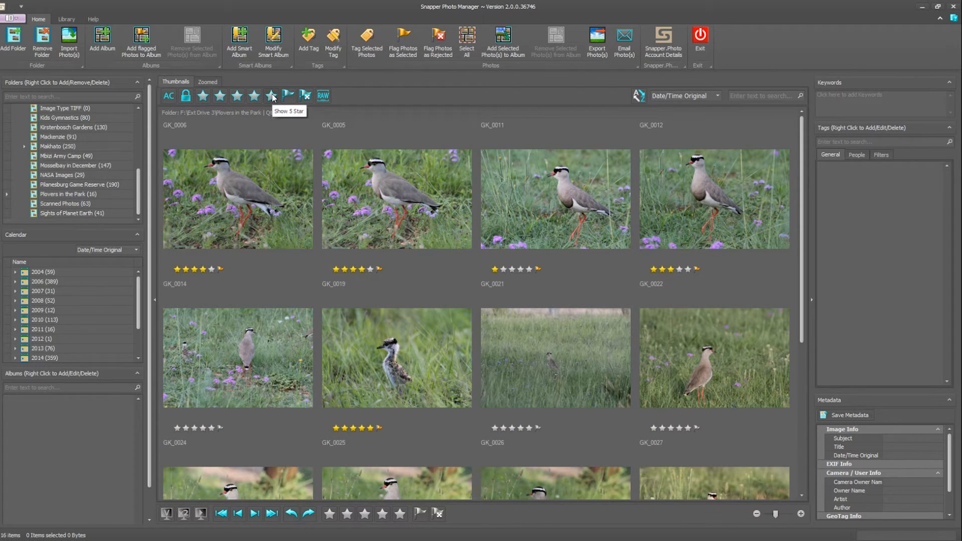
pyautogui.click(271, 96)
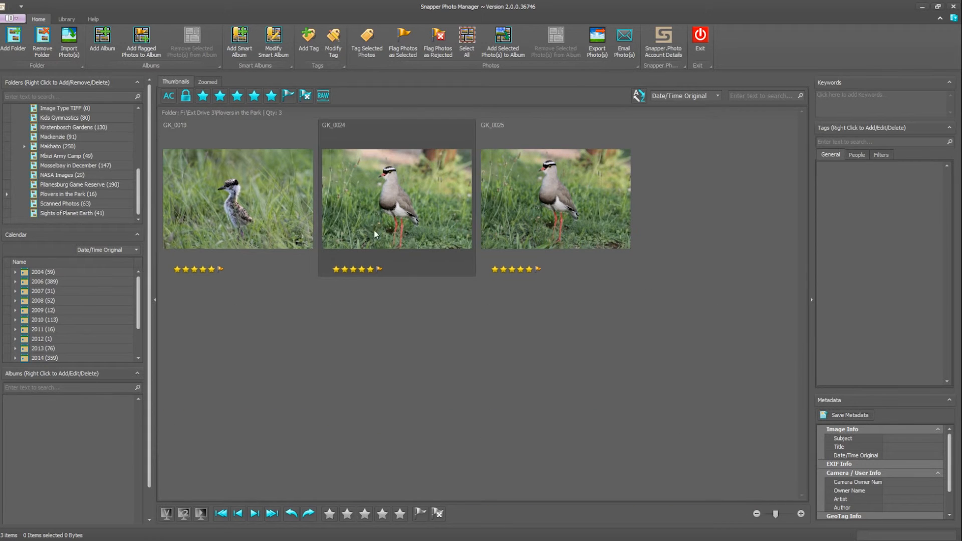
pyautogui.moveTo(380, 233)
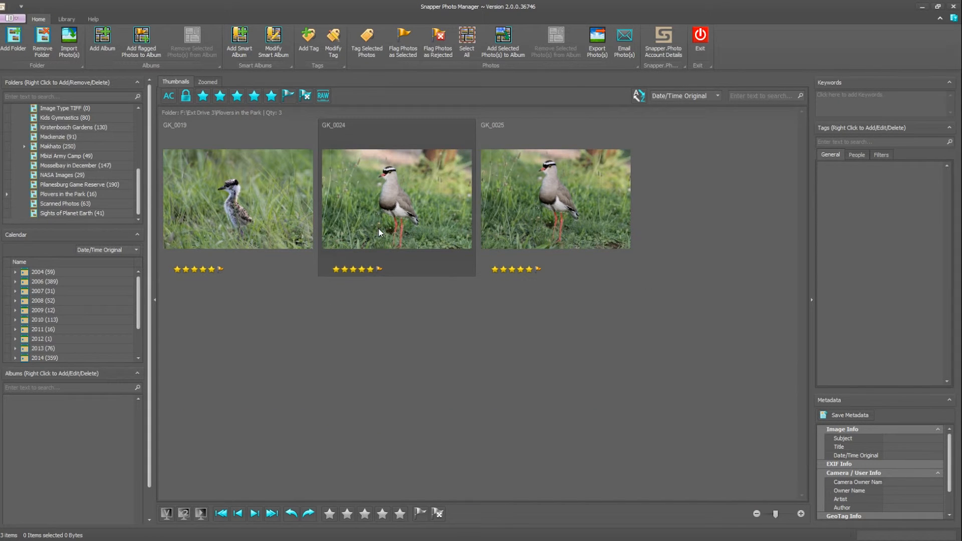